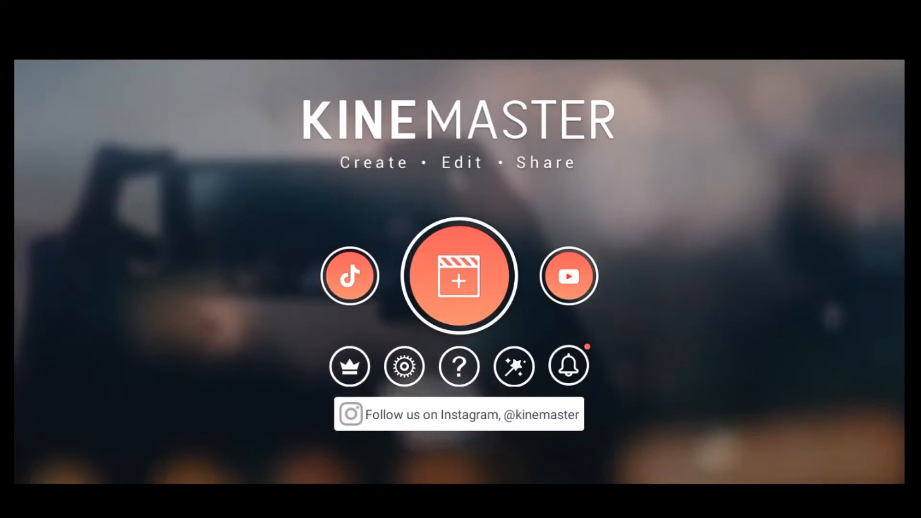
Start a new project with a black Solid Color clip extended to about 11.4 seconds
click(459, 277)
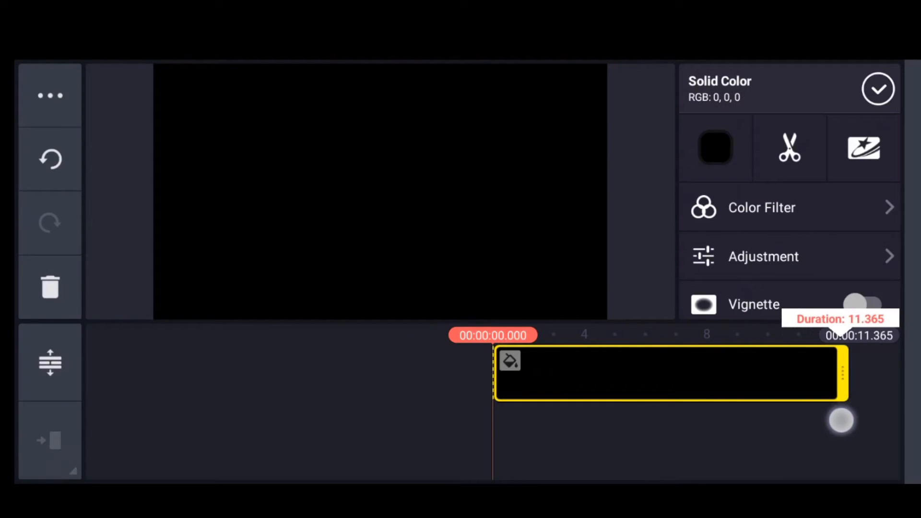
click(878, 89)
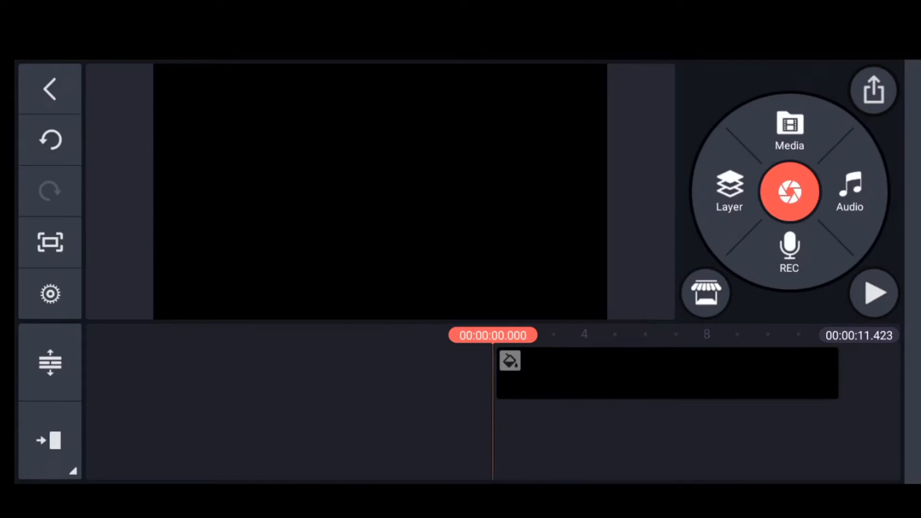
Add the article screenshot as a media layer and a Handwriting layer drawing a red rectangle around the paragraph
click(729, 192)
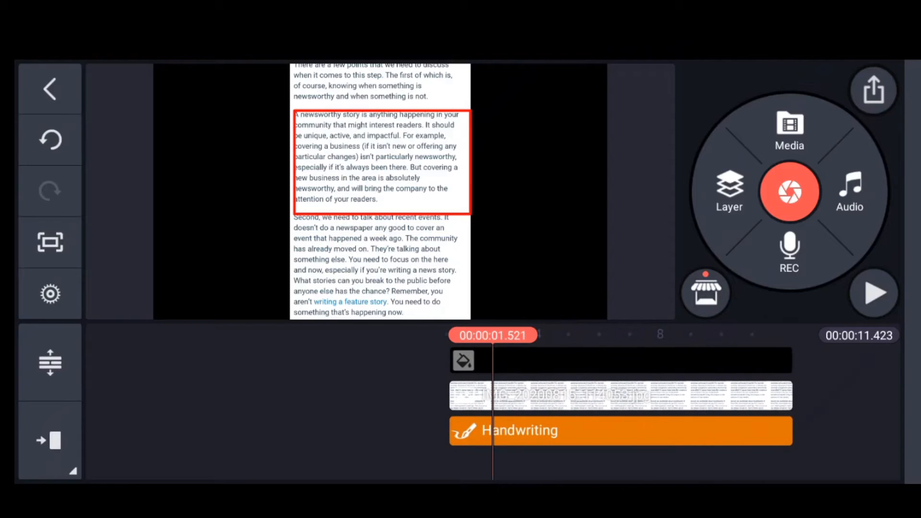
click(619, 429)
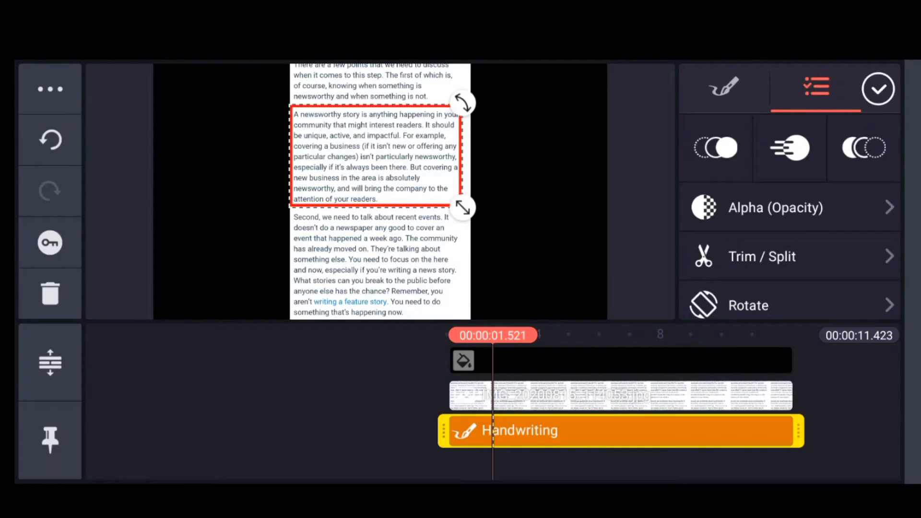
Apply an Erase by Stroke out animation to the red-box Handwriting layer
click(878, 89)
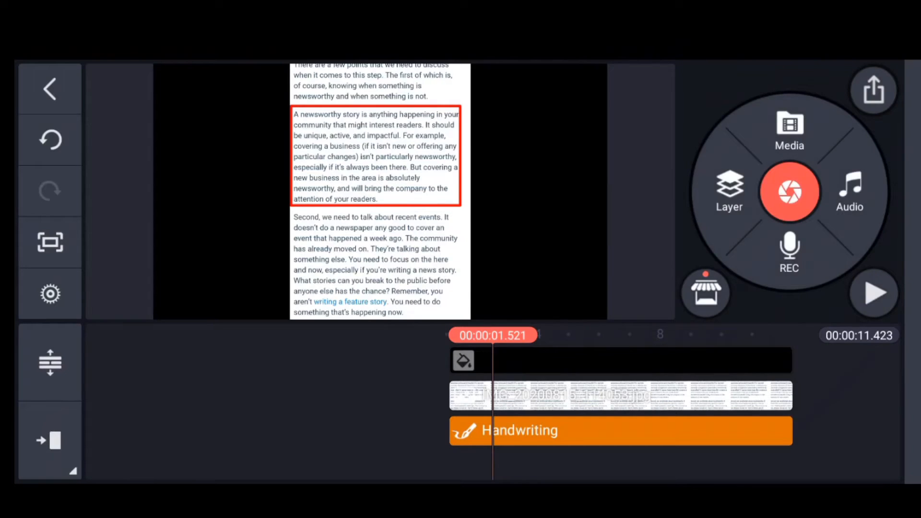
click(619, 430)
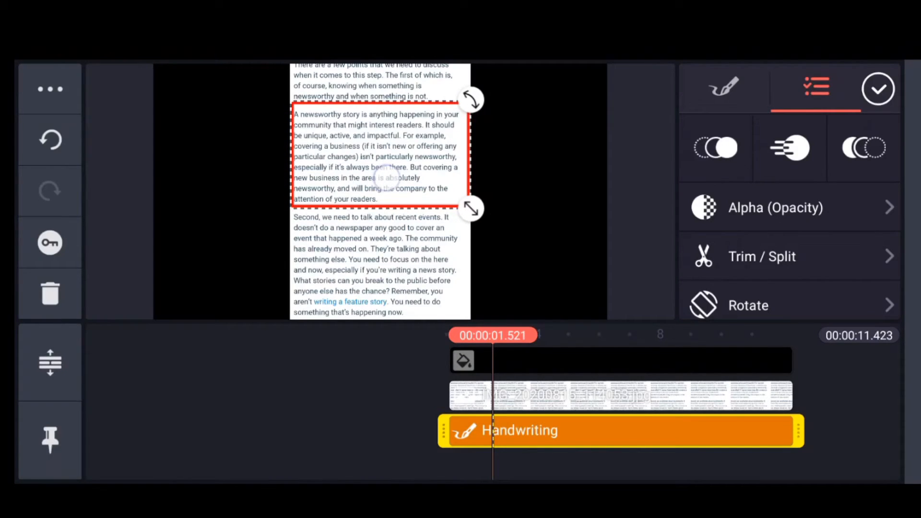
click(877, 88)
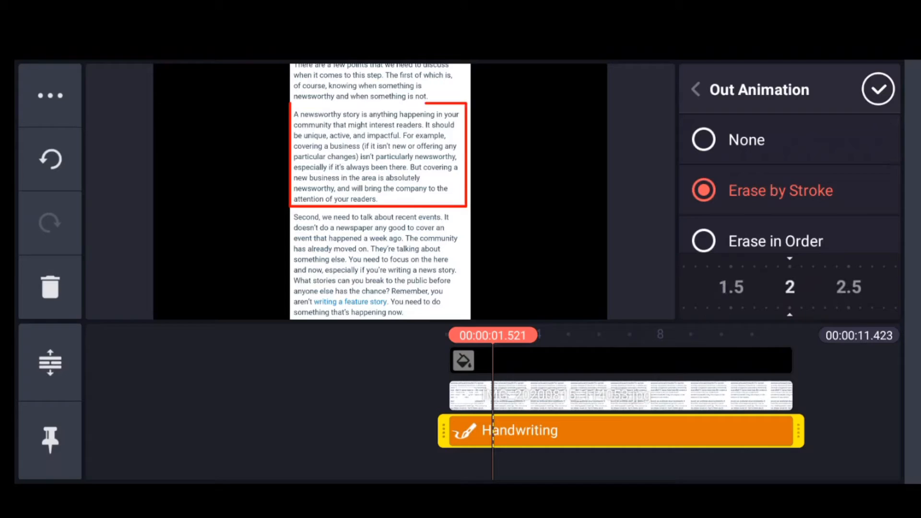
click(878, 89)
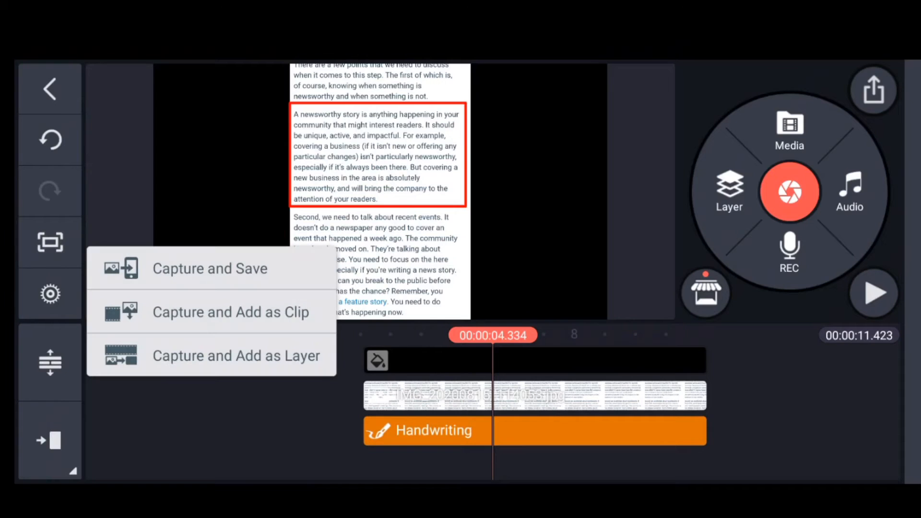
Capture the frame as an image layer, confirm its Alpha, and move it below the Handwriting layer
click(236, 354)
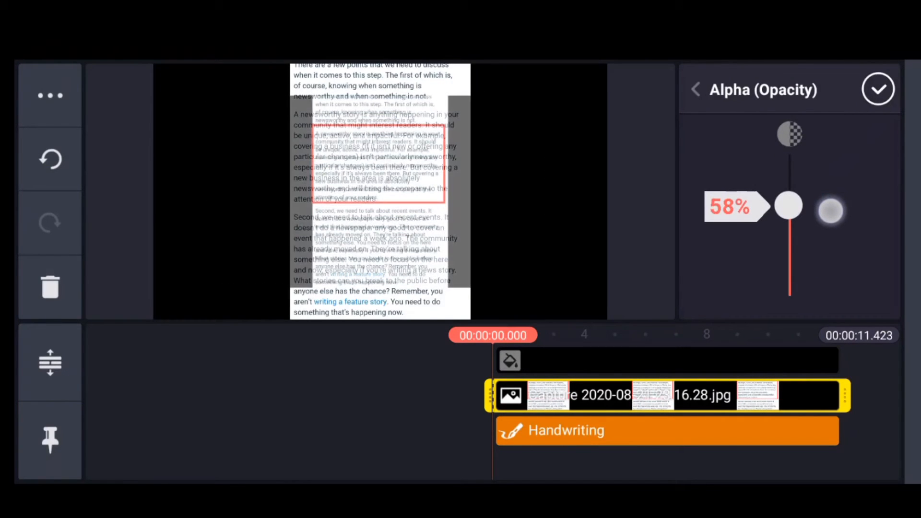
click(877, 89)
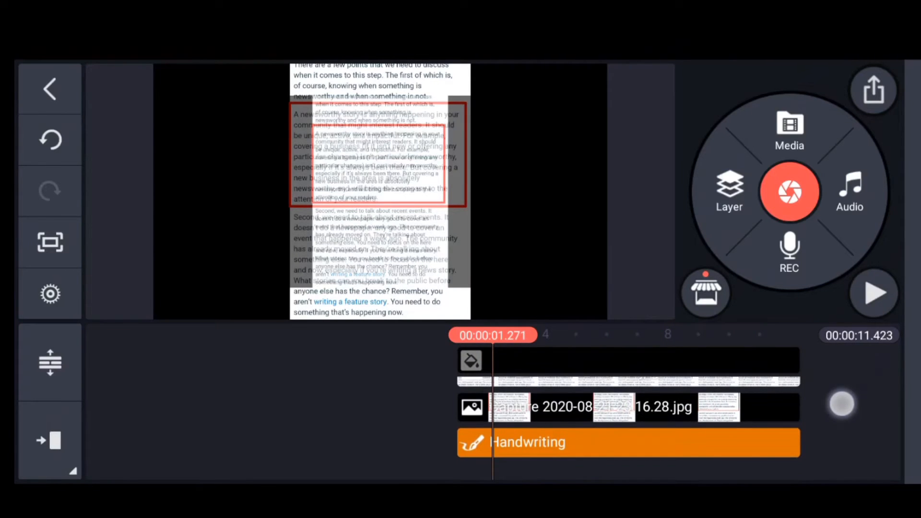
click(587, 407)
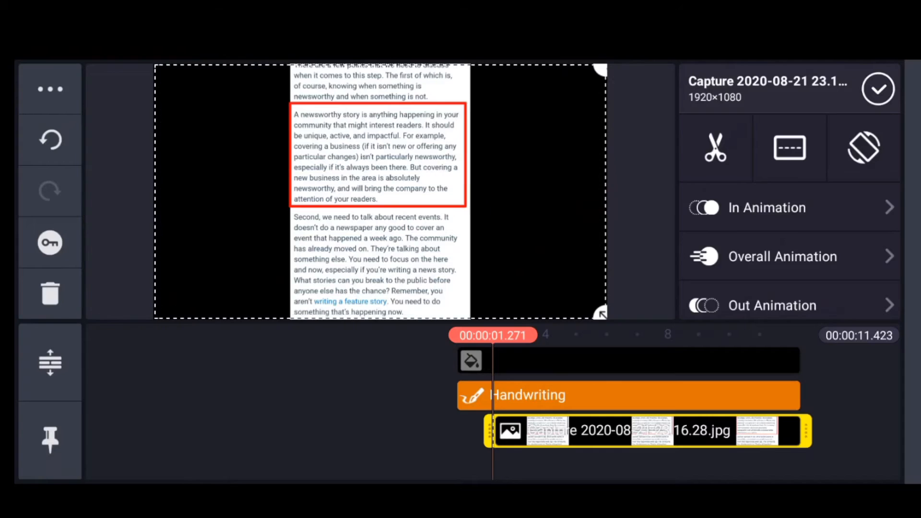
Crop the captured image layer to the red-boxed paragraph and enlarge it to fill the screen
click(789, 147)
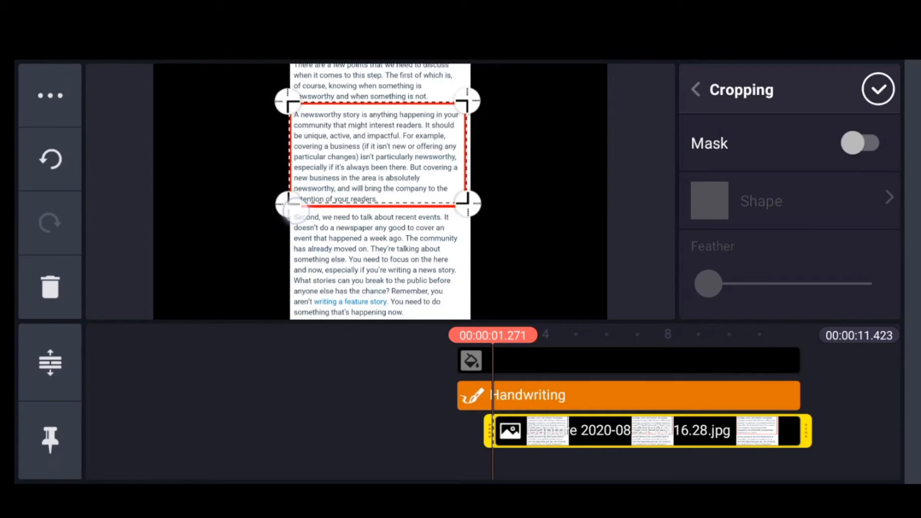
click(878, 88)
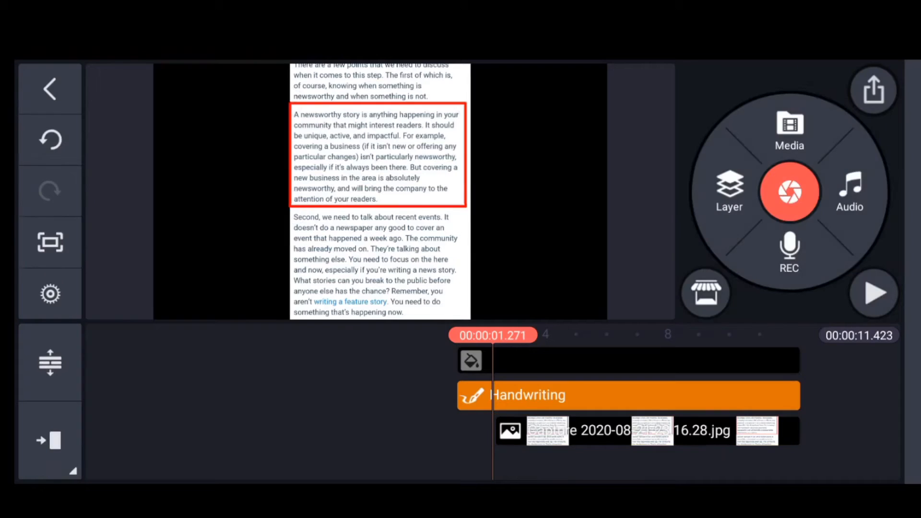
click(646, 429)
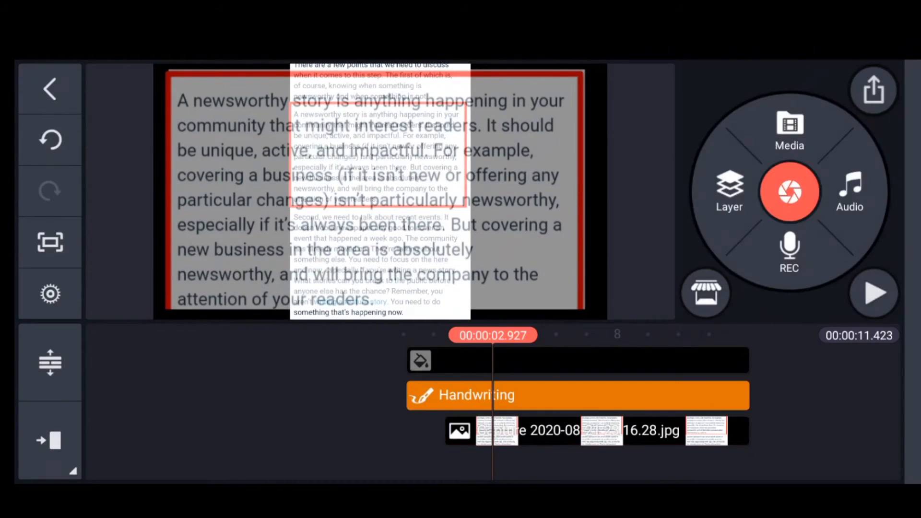
Preview the zoom from the start, then reopen the capture layer for later keyframes
click(593, 431)
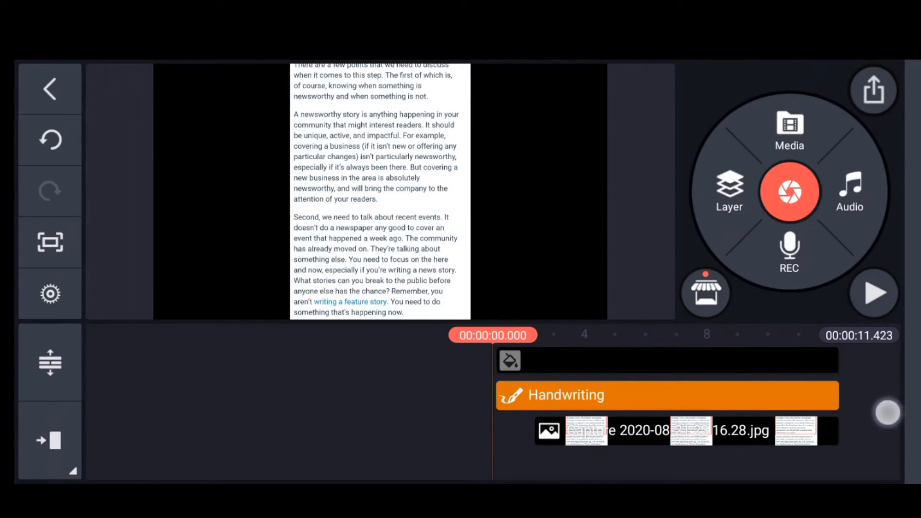
click(875, 294)
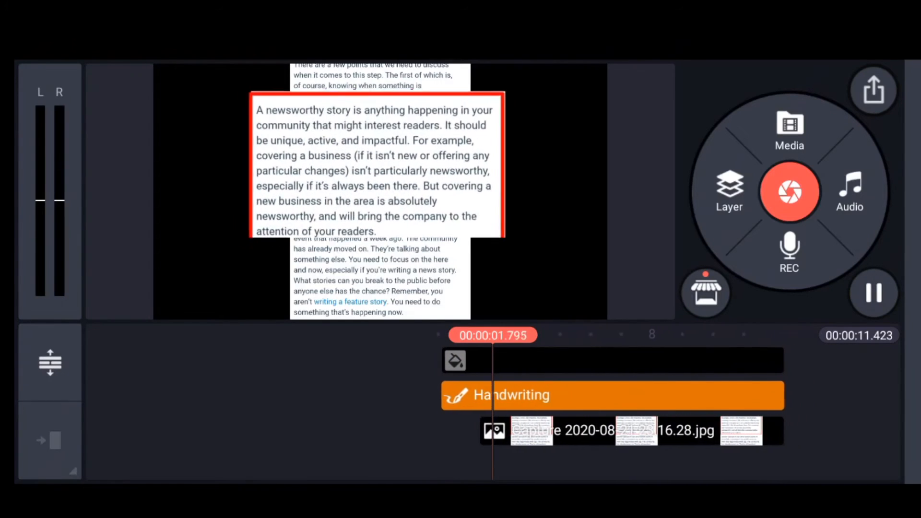
click(874, 293)
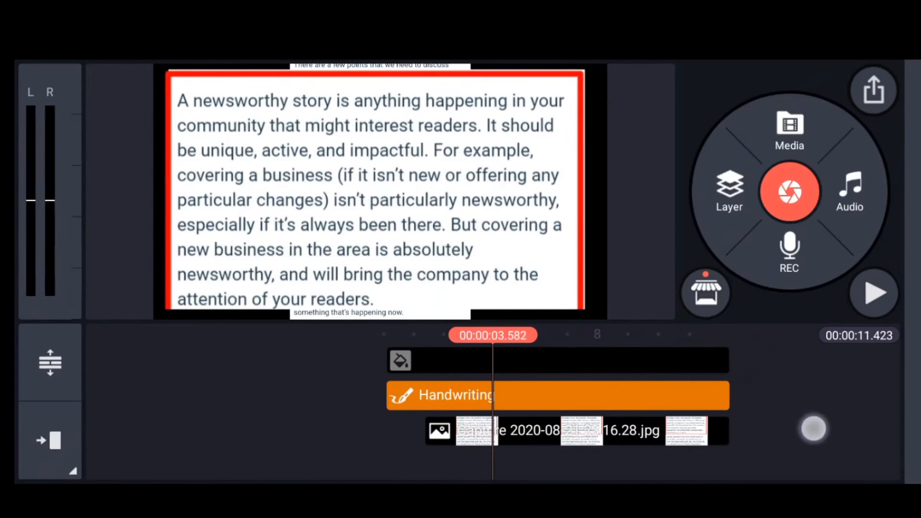
click(593, 430)
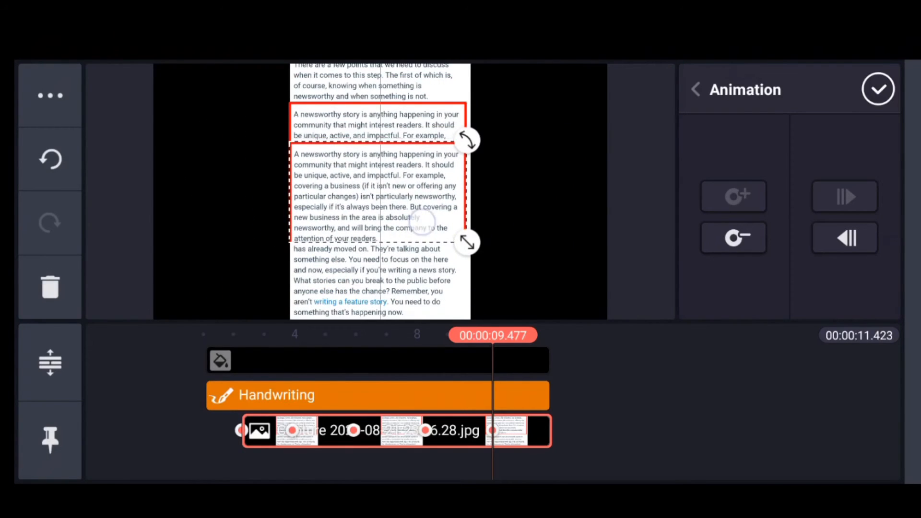
Confirm the animation keyframes and play back the project preview
click(879, 88)
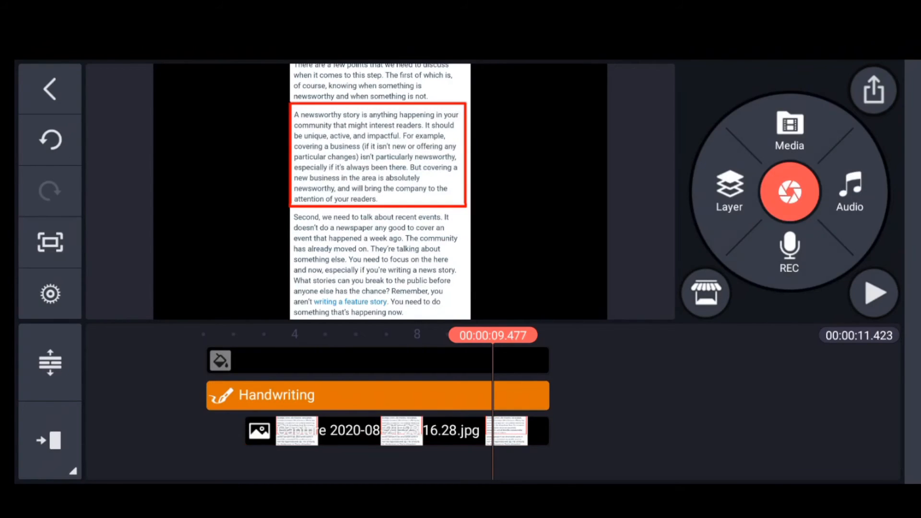
click(875, 293)
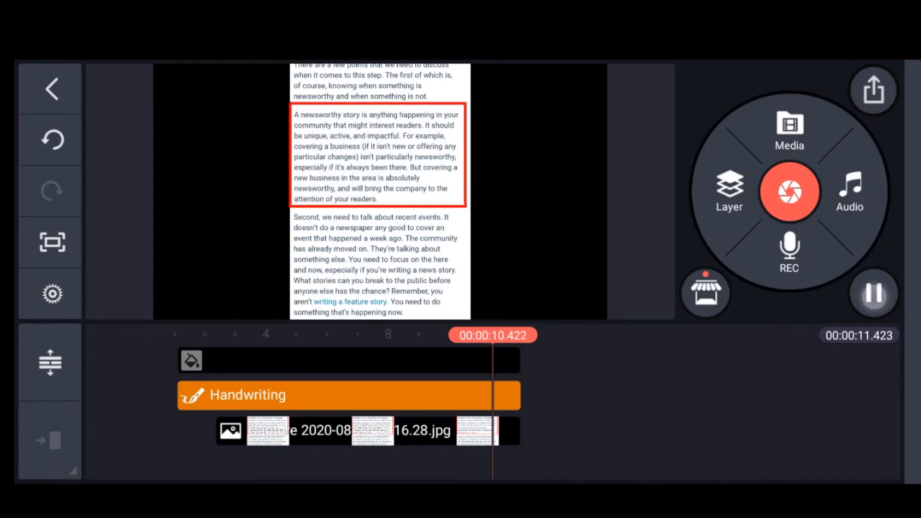
click(875, 293)
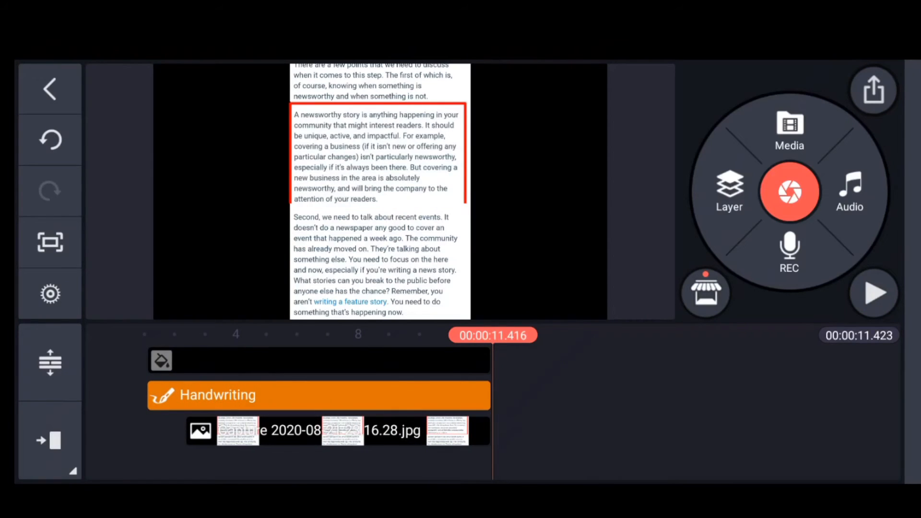
Lengthen the black Solid Color layer so the project runs about 12.9 seconds, then select the screenshot clip
click(317, 361)
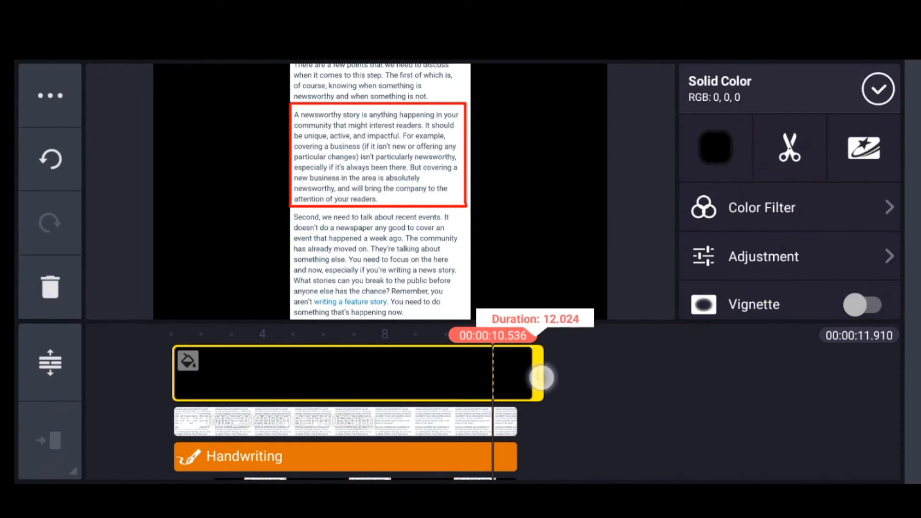
click(294, 422)
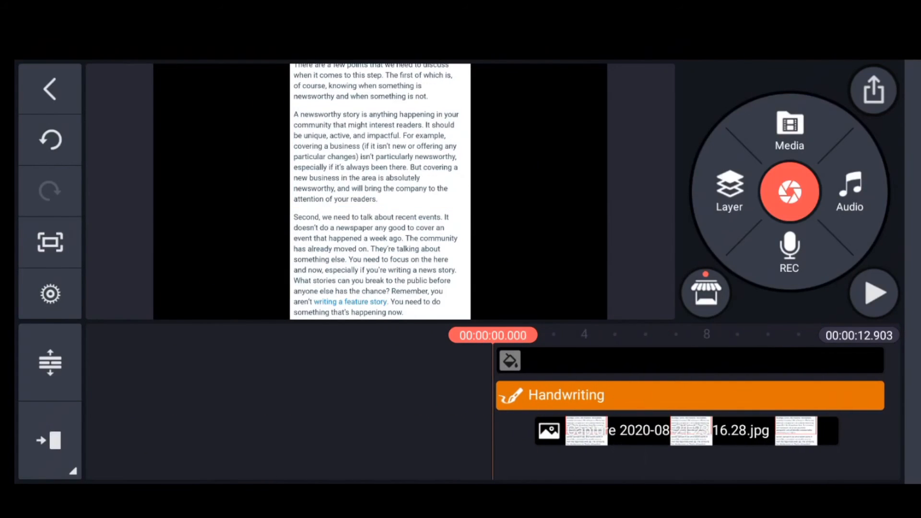
click(873, 294)
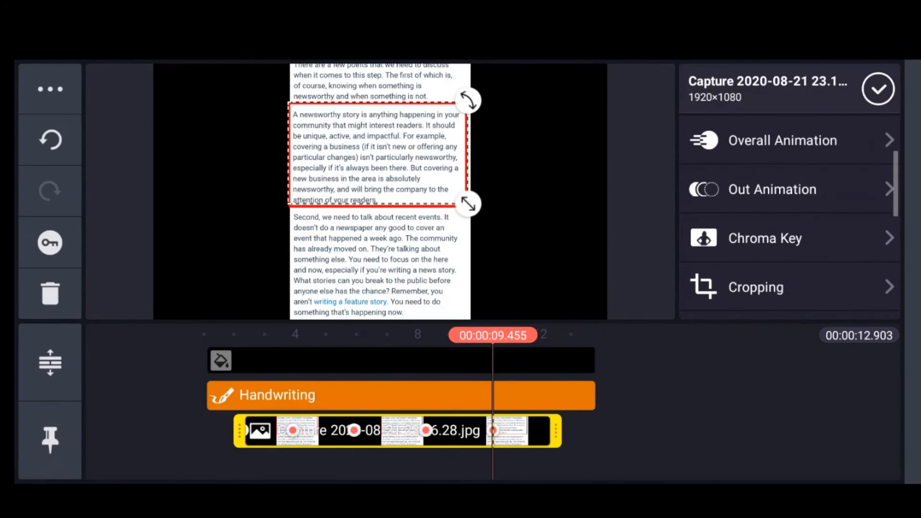
Set start and end crop keyframes on the screenshot so it zooms from full view to the red box, adjusting once more
click(757, 287)
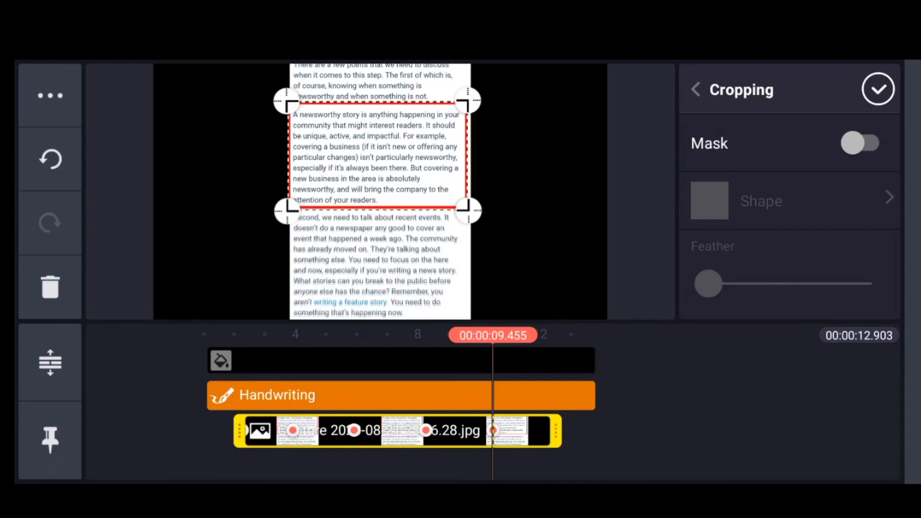
click(877, 88)
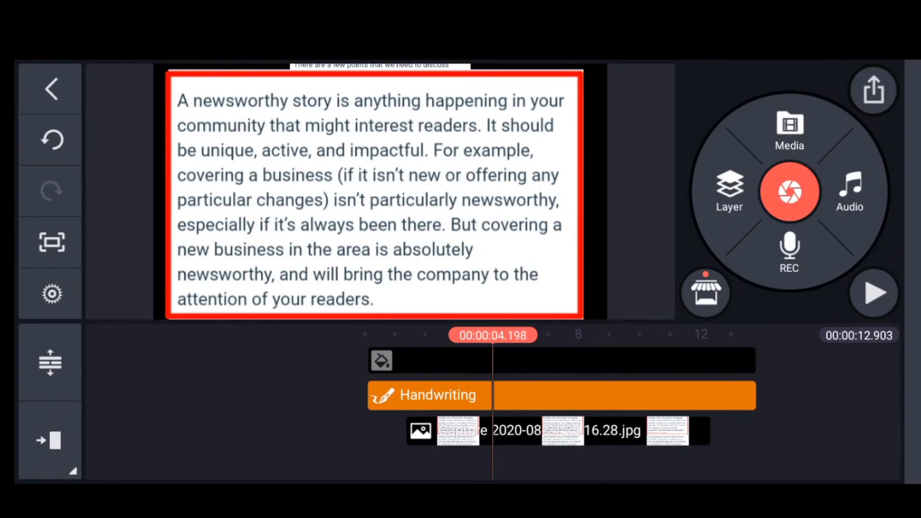
click(562, 430)
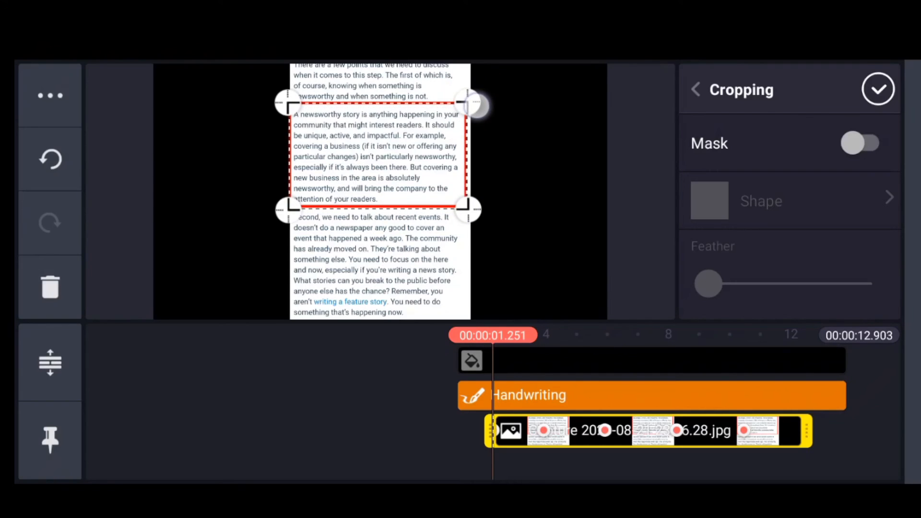
click(878, 89)
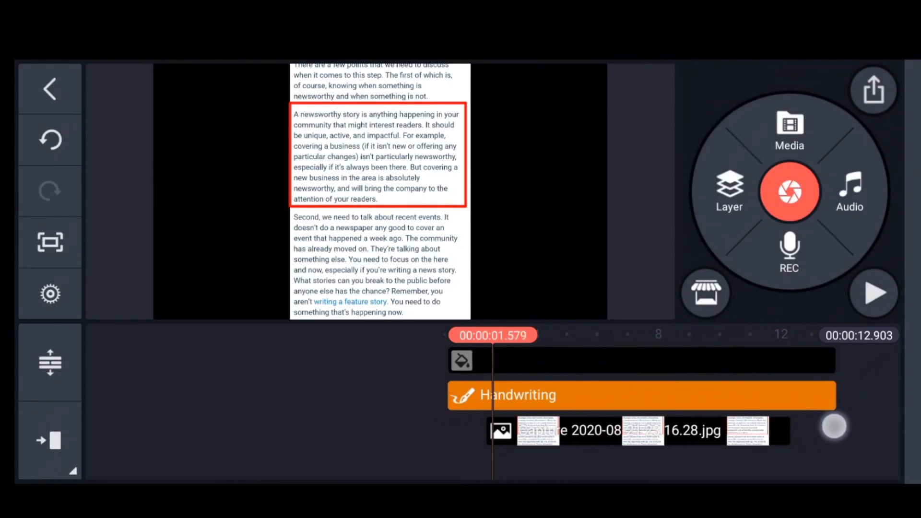
Play the 12.9-second project through from the start and bring up Export and Share
click(875, 294)
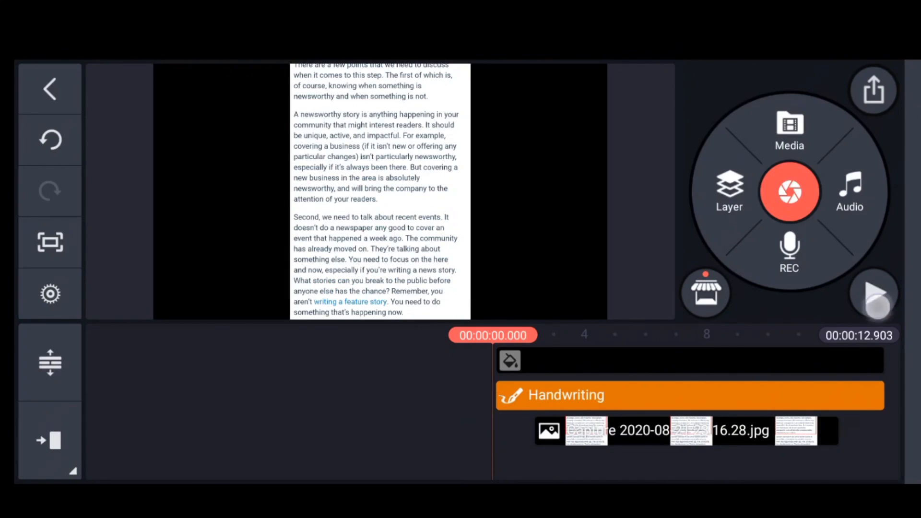
click(875, 293)
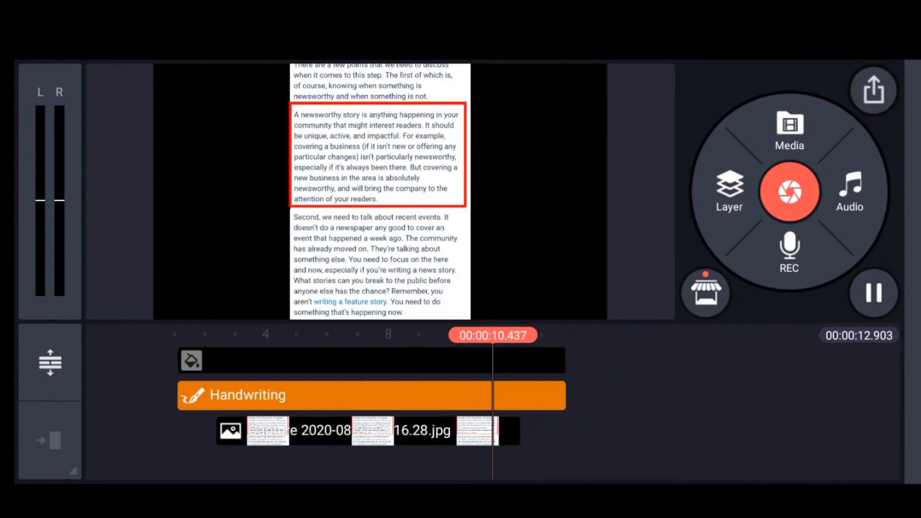
click(874, 292)
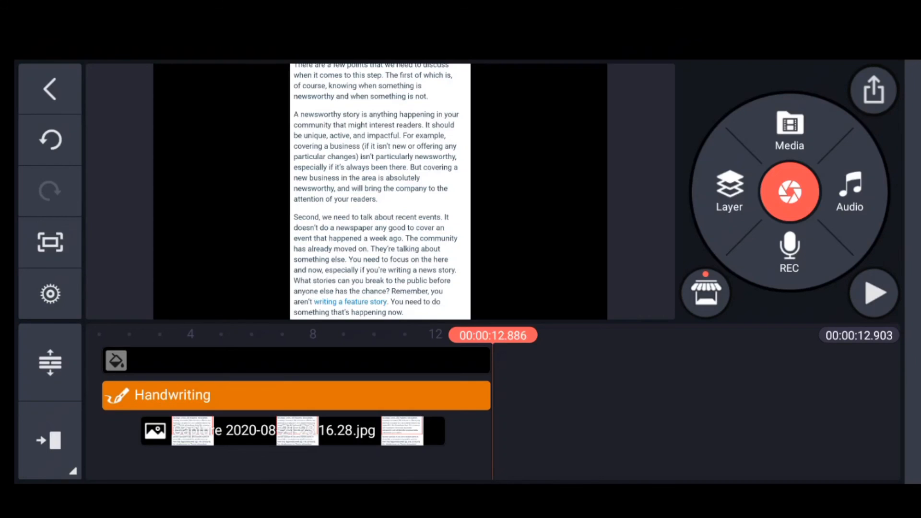
click(873, 89)
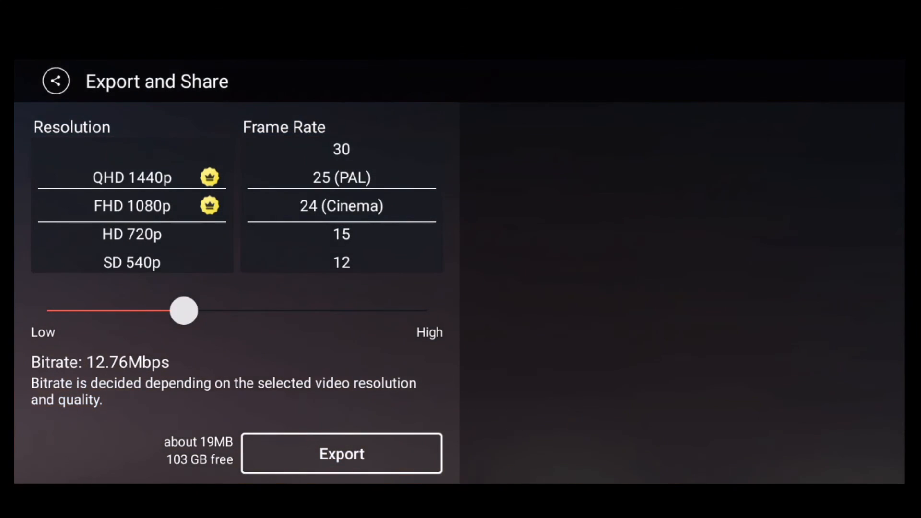
Export the video and play the finished zoom-in, zoom-out result full-screen
click(341, 454)
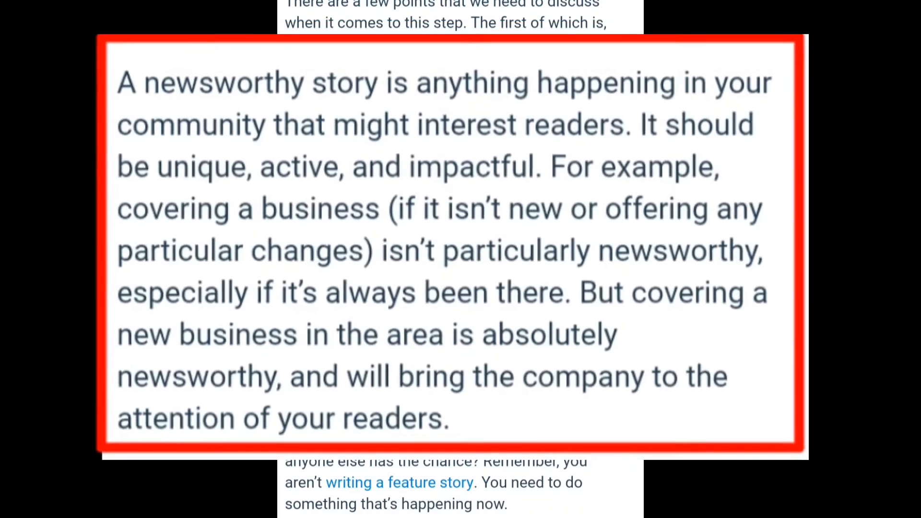
scroll(up, 3)
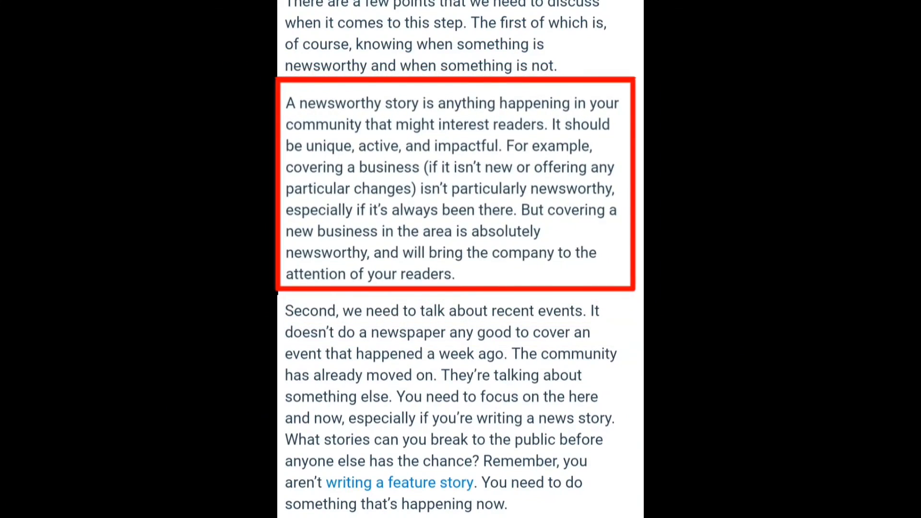